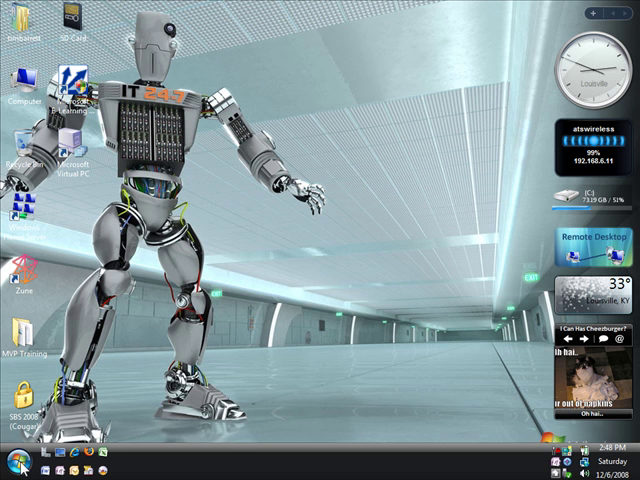
- Launch Remote Desktop Connection from the Start menu with 192.168.6.59 as the target computer
left_click(16, 462)
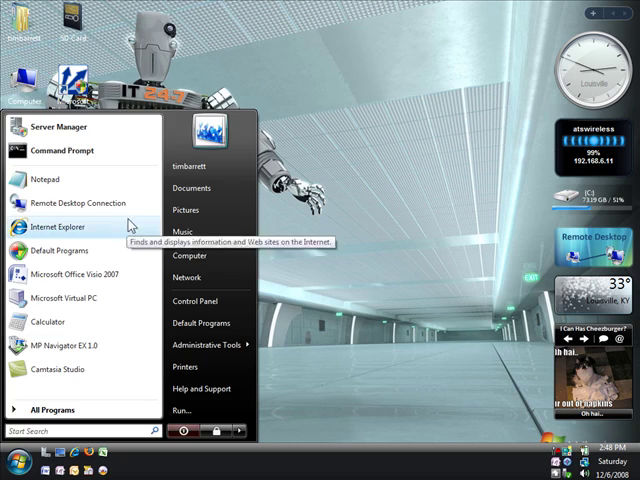
left_click(76, 204)
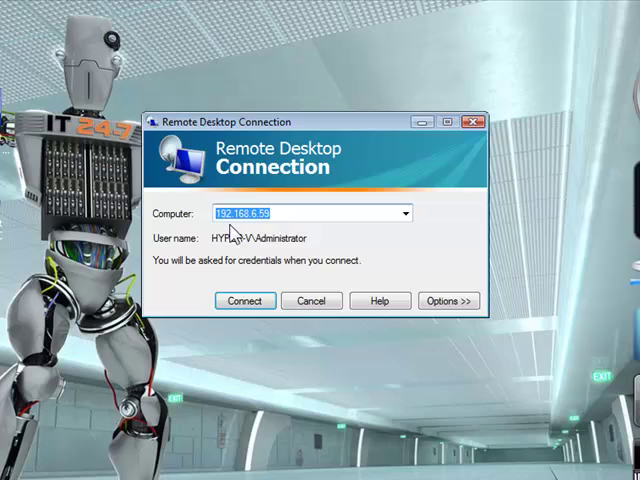
mouse_move(258, 228)
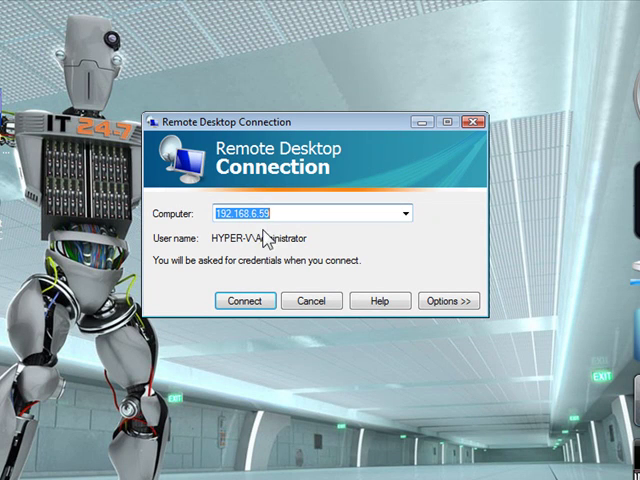
- Connect to 192.168.6.59 as HYPER-V\Administrator, supplying the password to reach the remote desktop
left_click(244, 300)
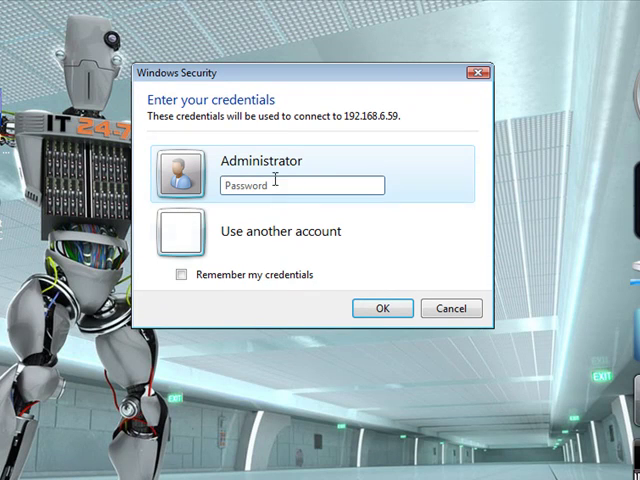
type("••")
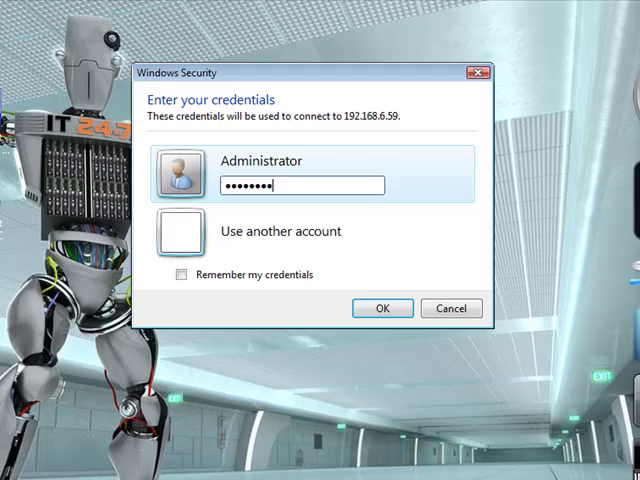
left_click(452, 308)
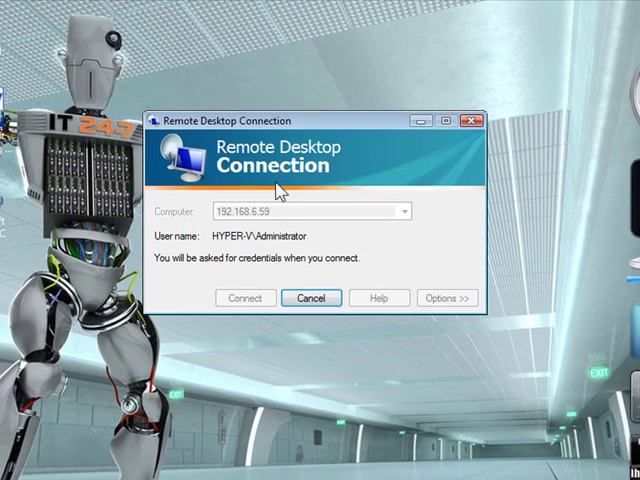
left_click(244, 298)
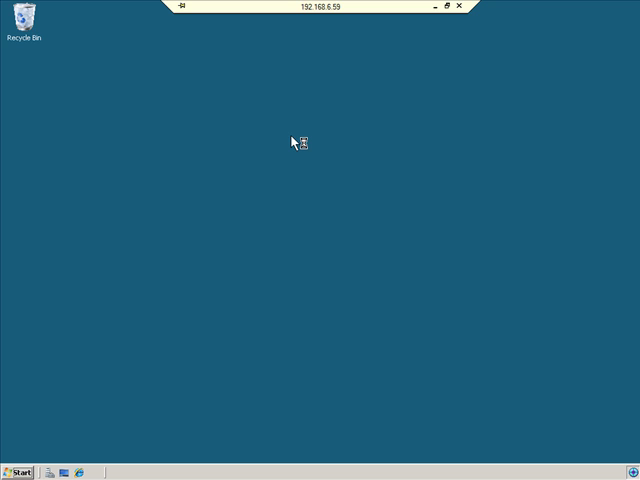
- Launch Server Manager from the remote server's Start menu
left_click(18, 472)
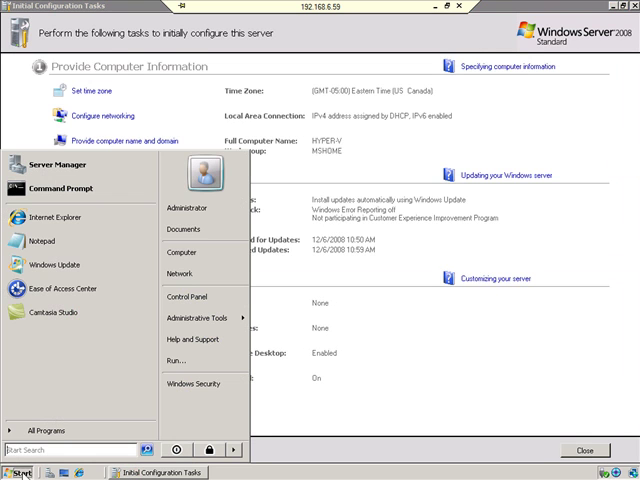
right_click(184, 254)
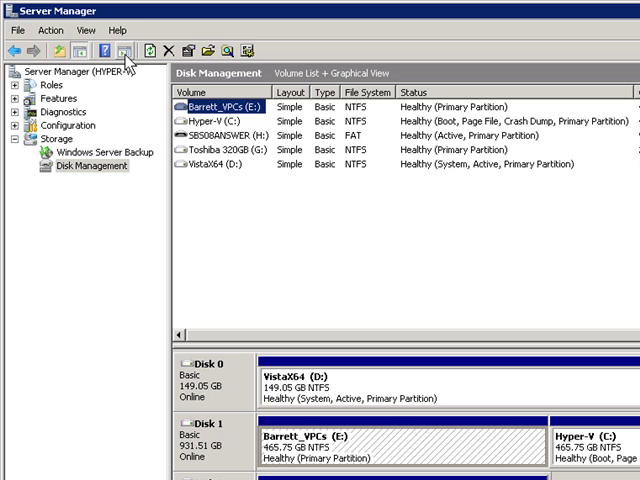
mouse_move(284, 264)
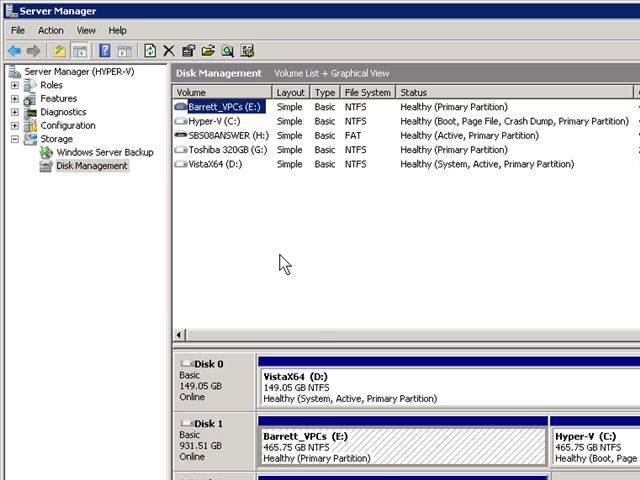
left_click(340, 388)
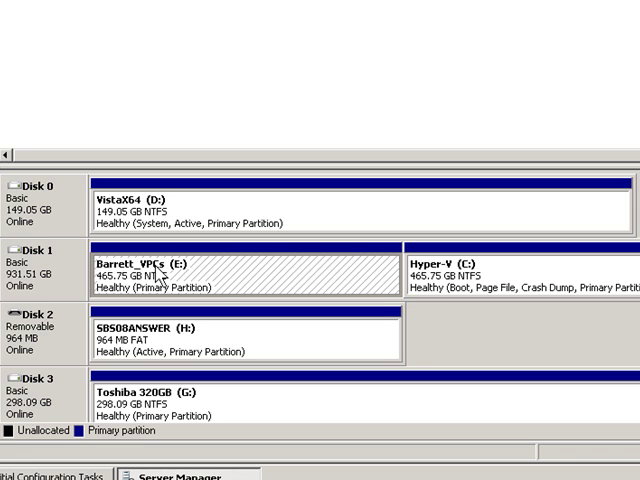
mouse_move(176, 284)
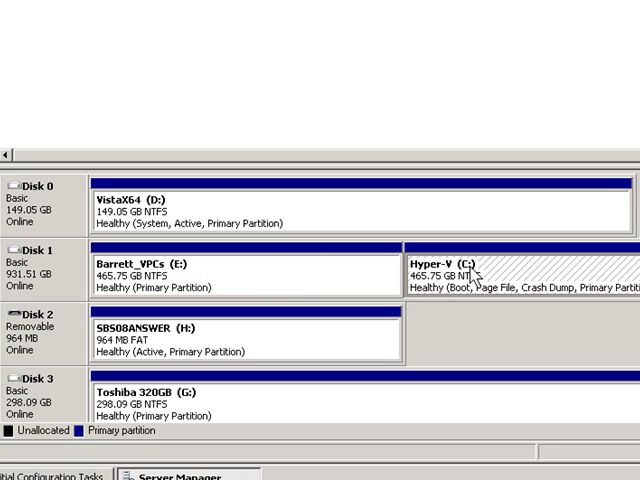
mouse_move(528, 270)
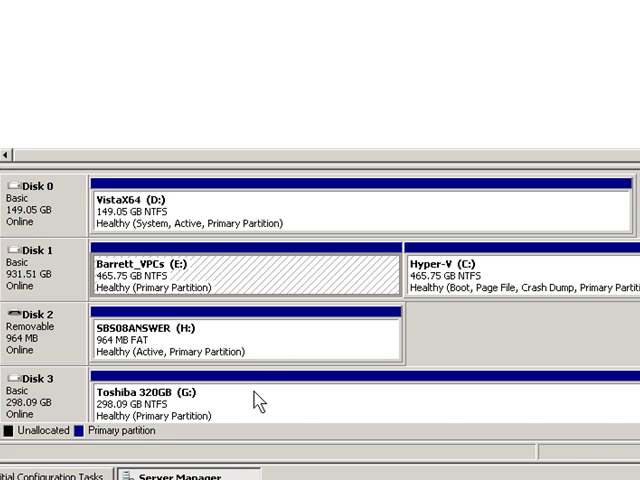
- Show the Roles summary in Server Manager
left_click(250, 396)
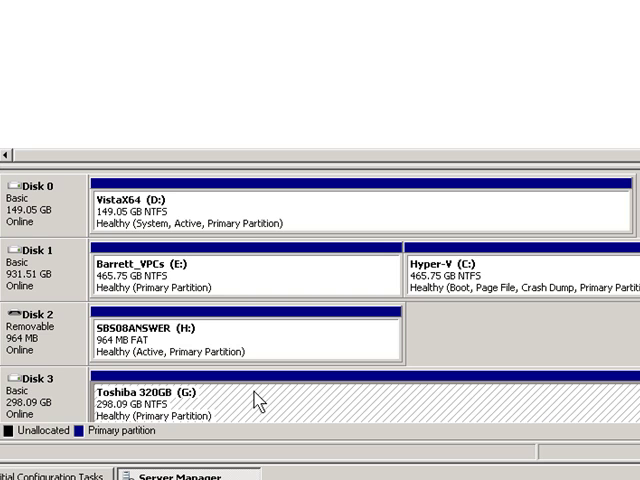
mouse_move(340, 212)
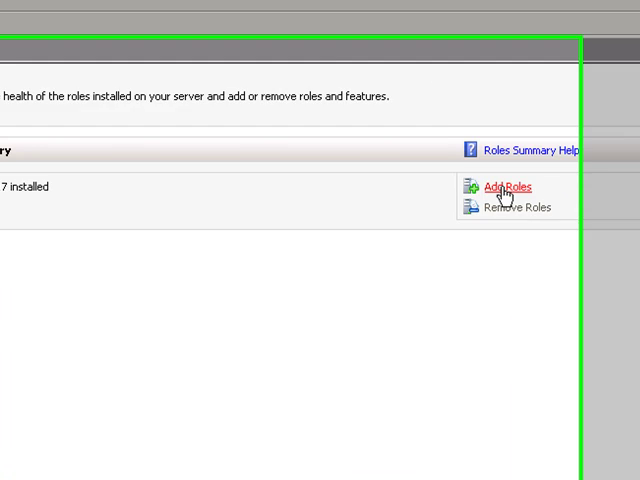
- Start the Add Roles Wizard and move past Before You Begin to the Server Roles list
left_click(504, 188)
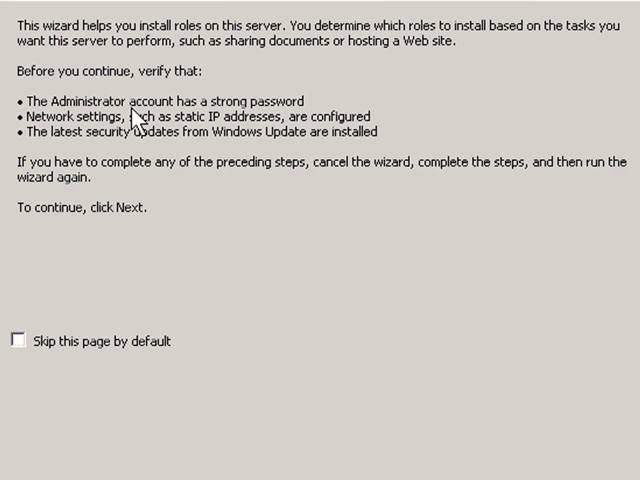
mouse_move(164, 136)
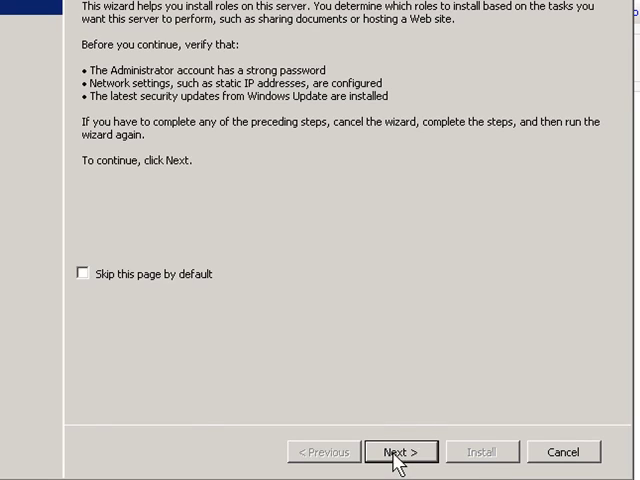
left_click(400, 452)
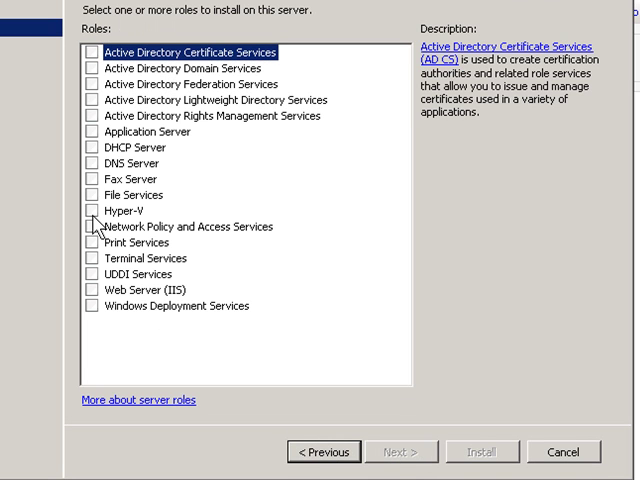
- Choose the Hyper-V role and continue to the Introduction to Hyper-V page
left_click(88, 212)
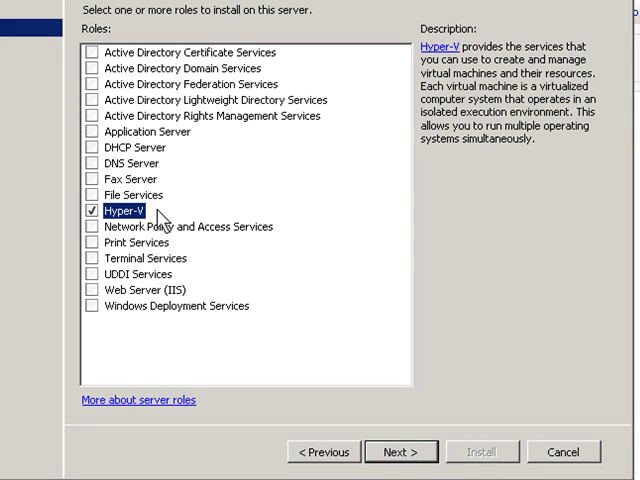
left_click(400, 452)
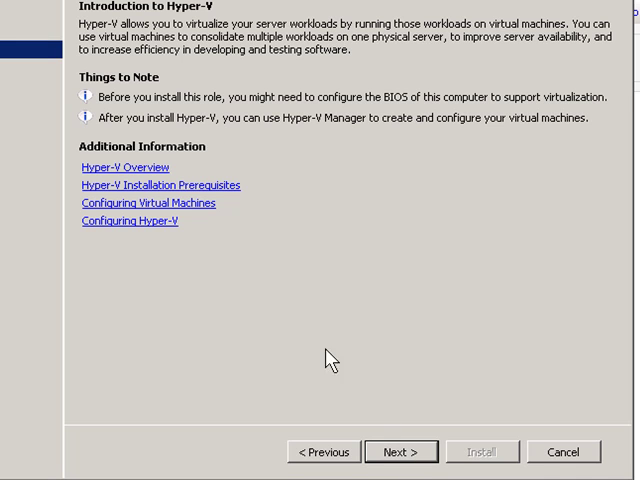
mouse_move(416, 130)
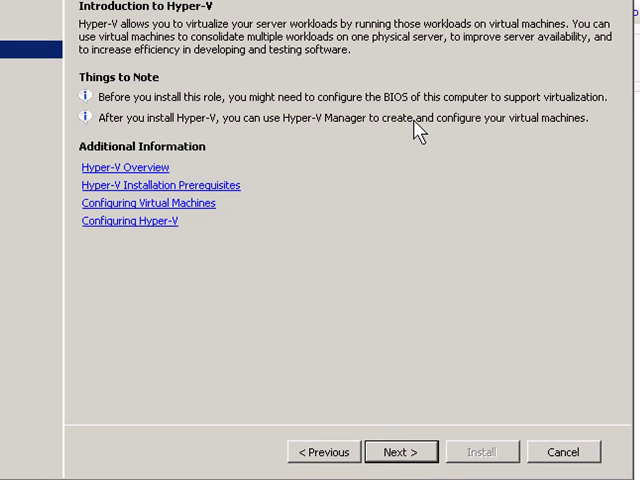
mouse_move(456, 128)
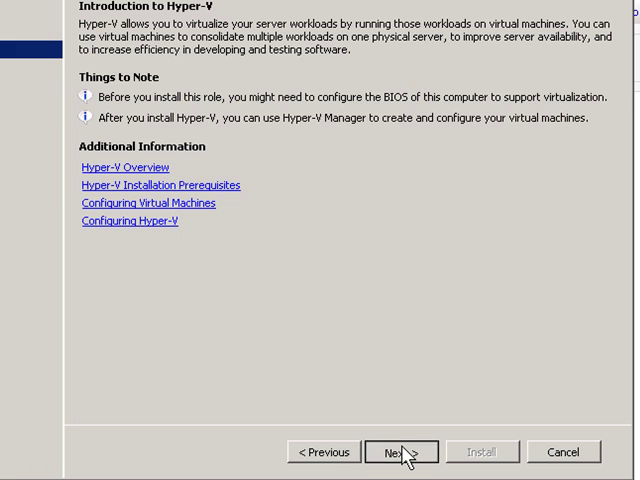
- Select Local Area Connection for the virtual network and reach the installation confirmation
left_click(400, 452)
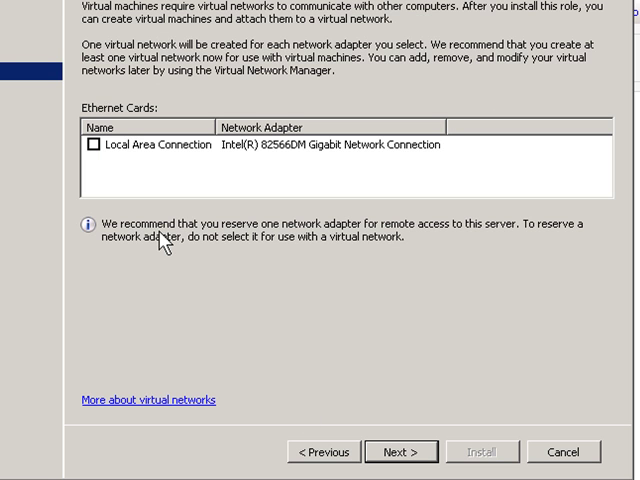
left_click(92, 144)
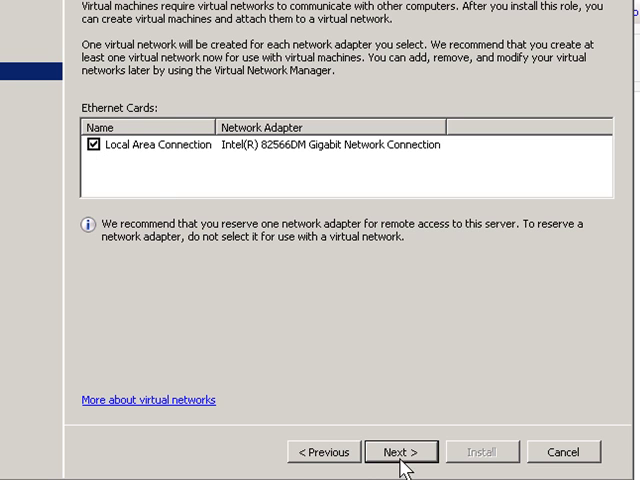
left_click(400, 452)
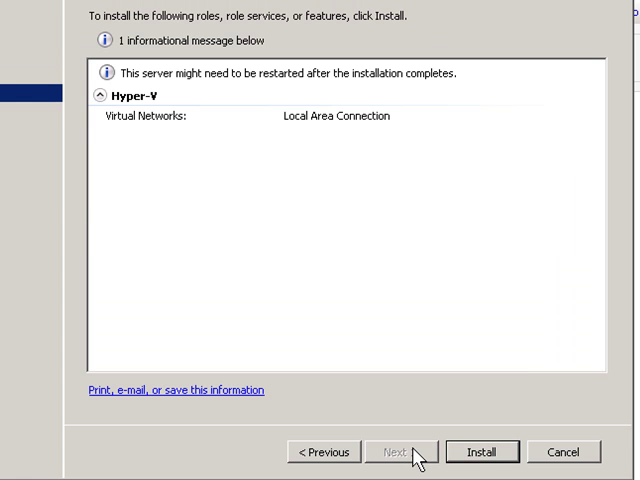
- Install the Hyper-V role and wait for the results showing a pending restart
left_click(480, 452)
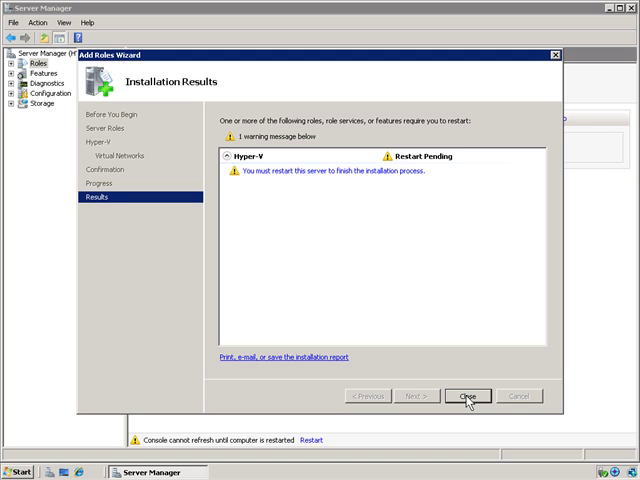
- Close the wizard results and accept restarting the server now
left_click(468, 396)
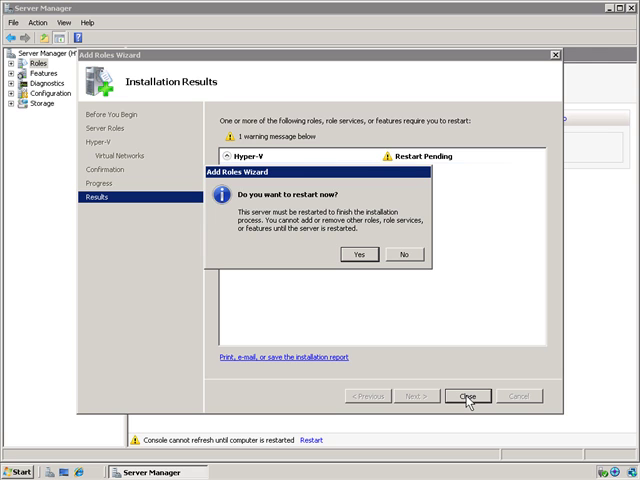
mouse_move(352, 272)
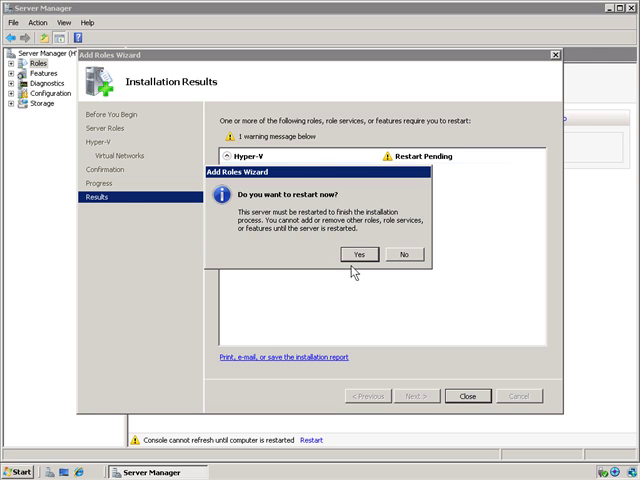
left_click(360, 254)
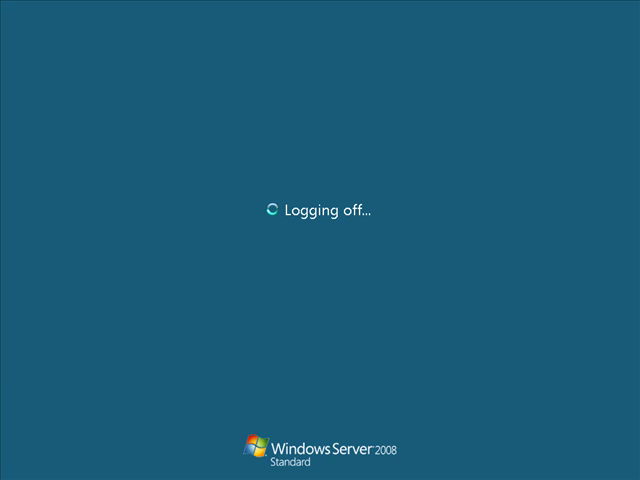